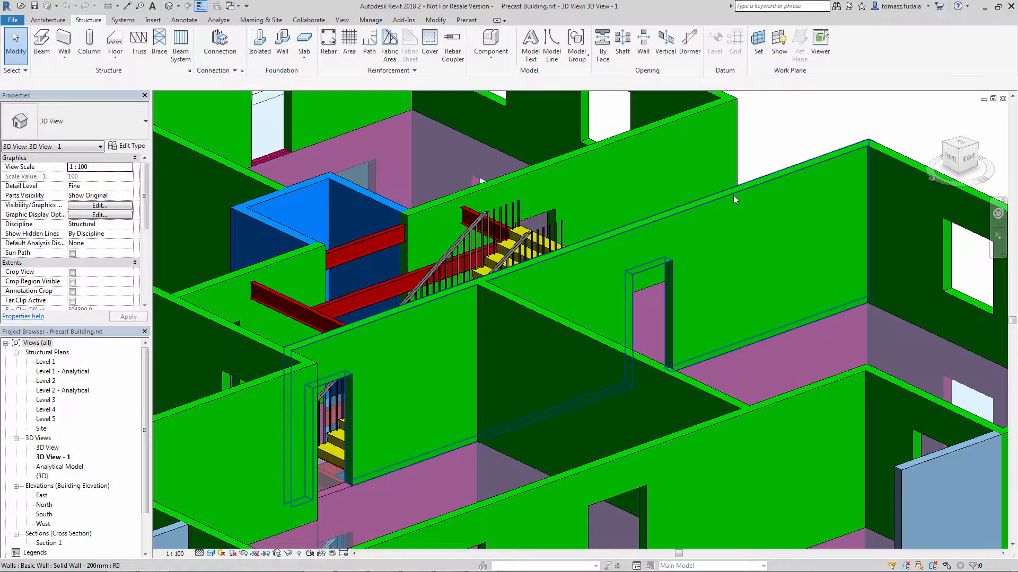
- Select the 200 mm wall beside the stair and open the Level 3 structural plan
click(399, 296)
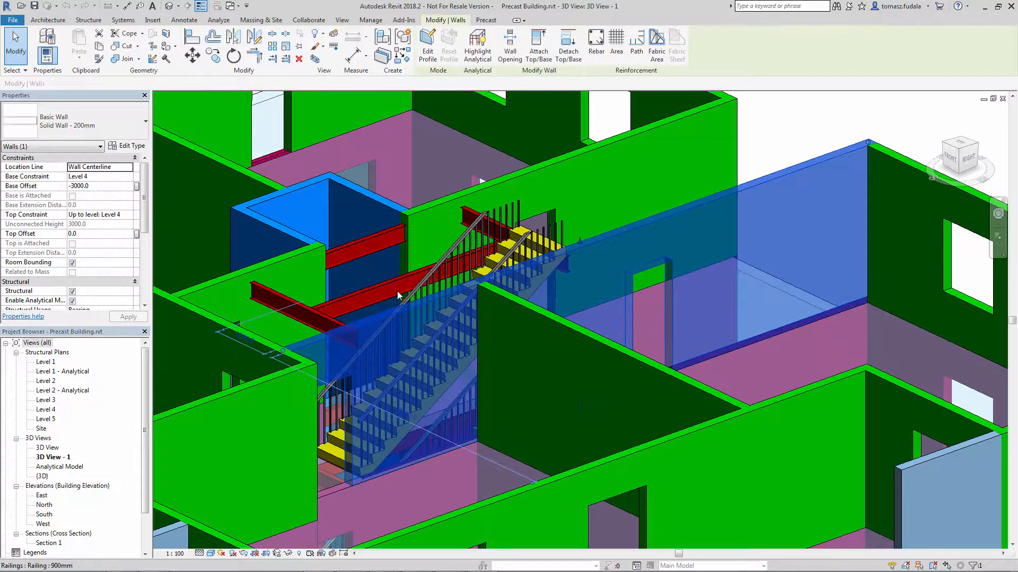
double_click(46, 400)
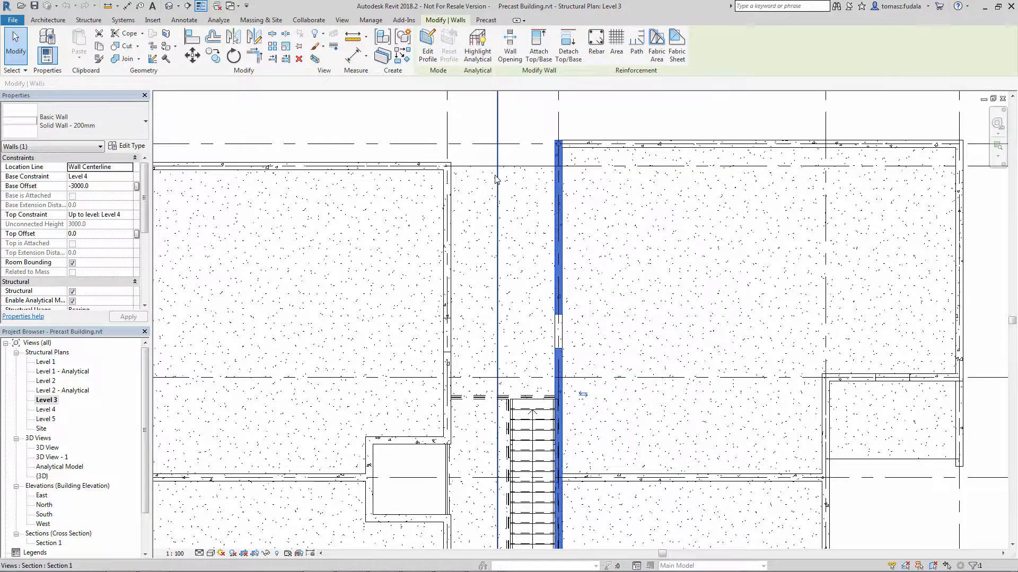
mouse_move(382, 56)
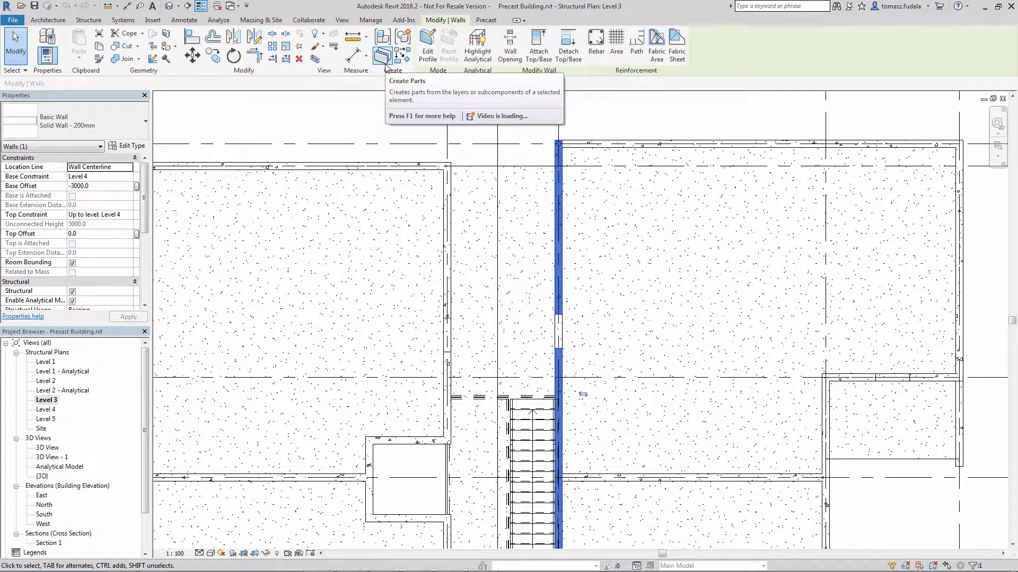
- Create parts from the wall and divide it with a sketched line near its top end
click(382, 46)
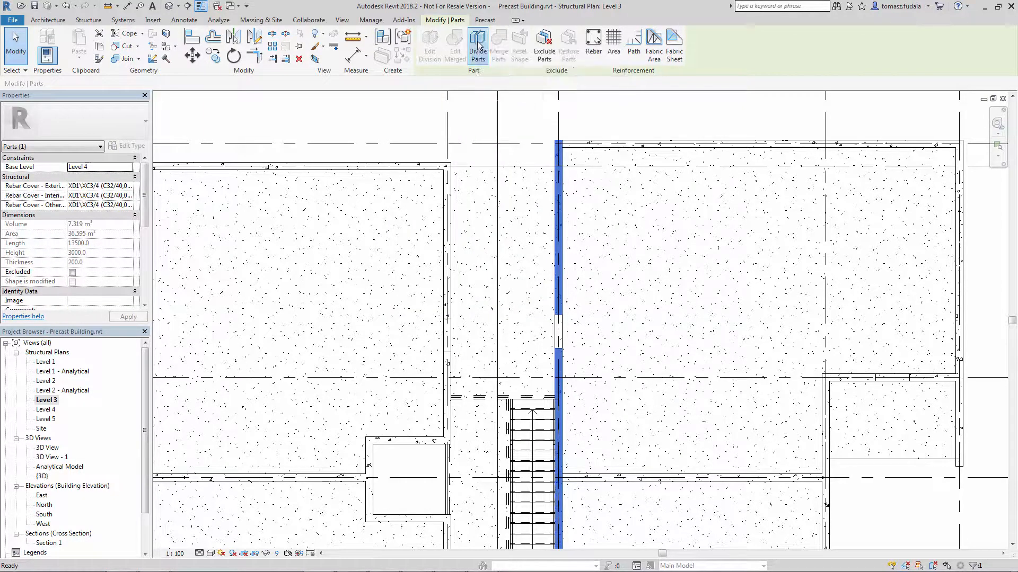
click(478, 45)
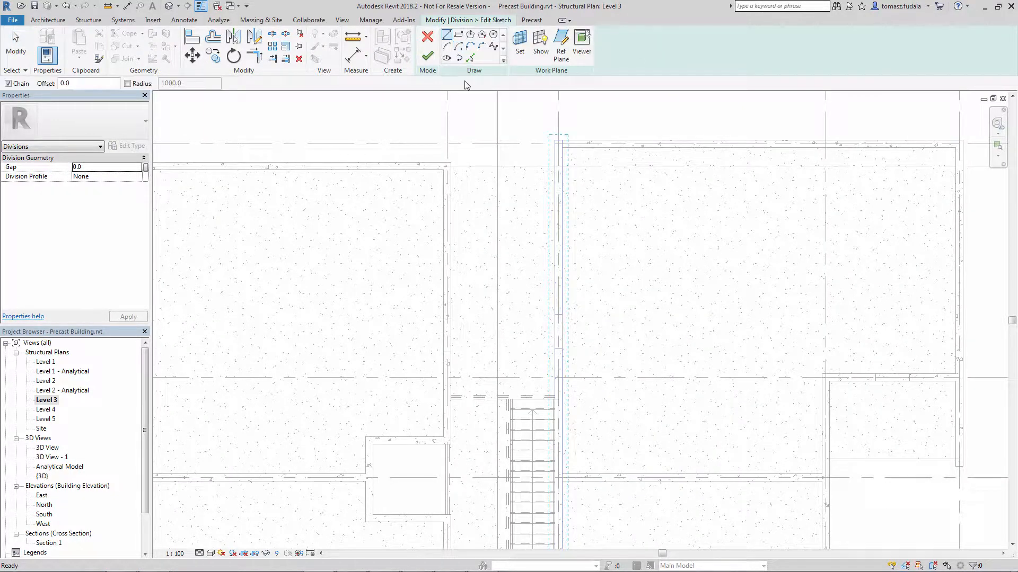
click(611, 235)
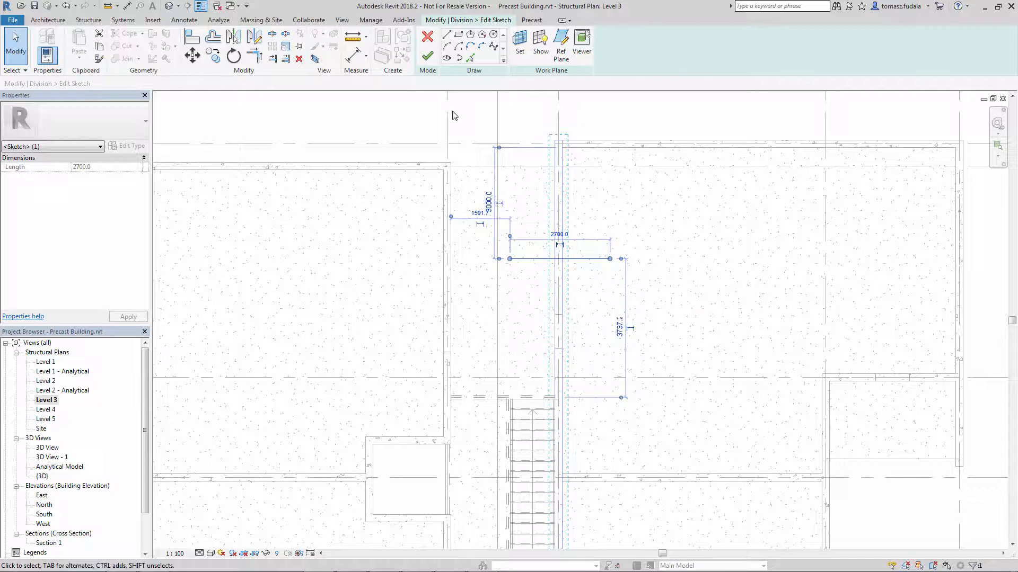
click(428, 56)
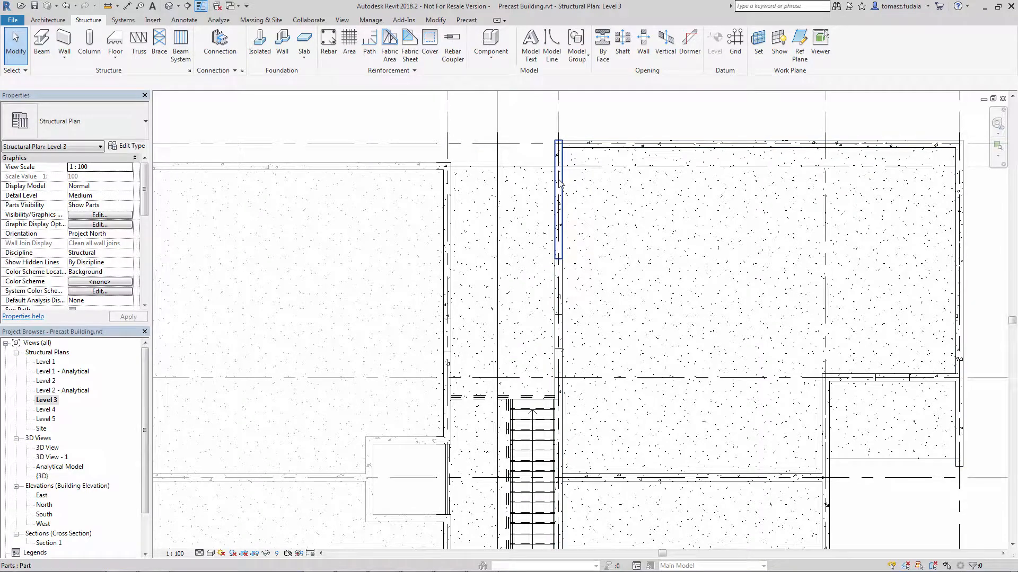
- Open 3D View - 1 and set Parts Visibility to Show Parts
click(559, 195)
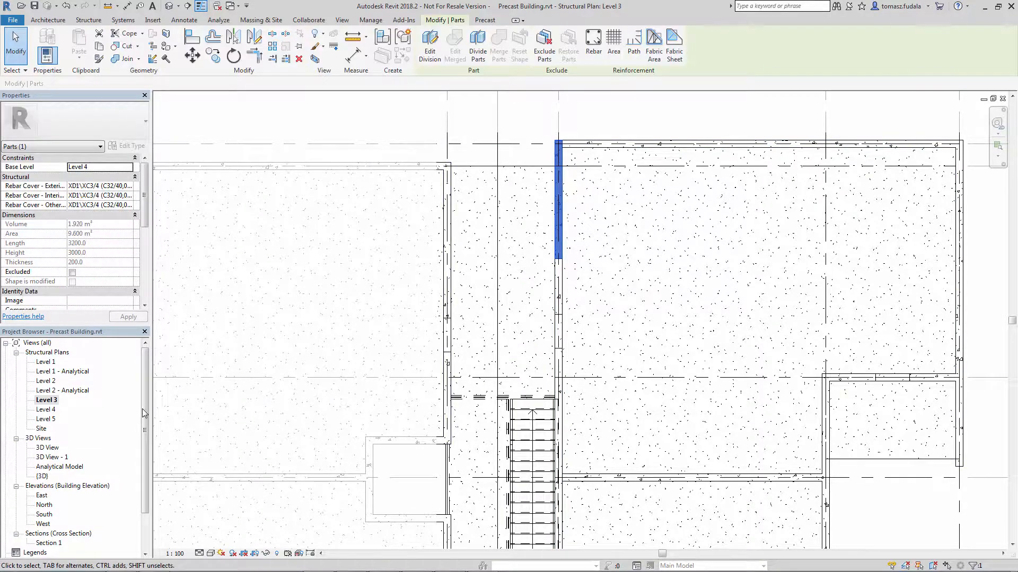
double_click(48, 457)
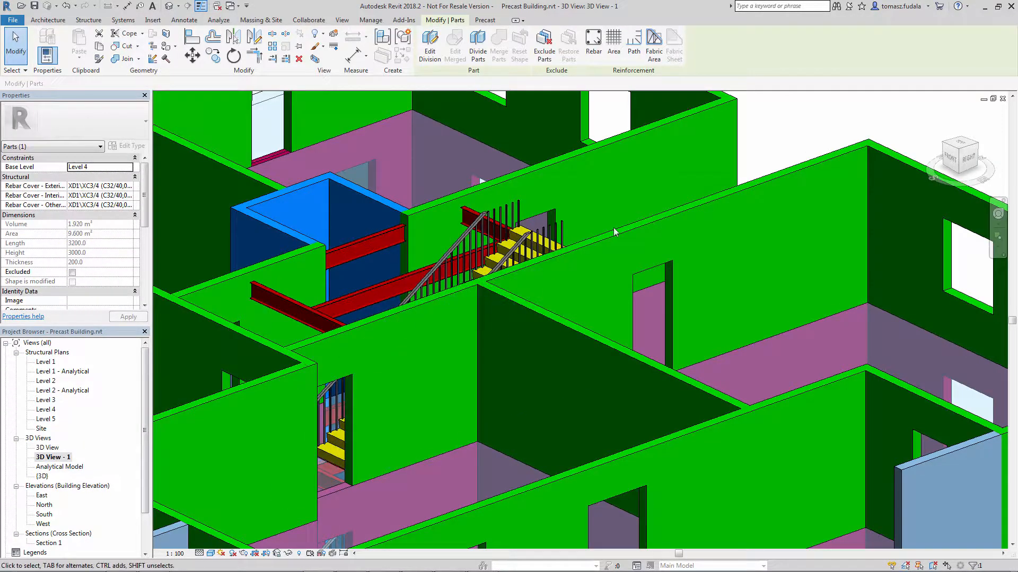
click(128, 195)
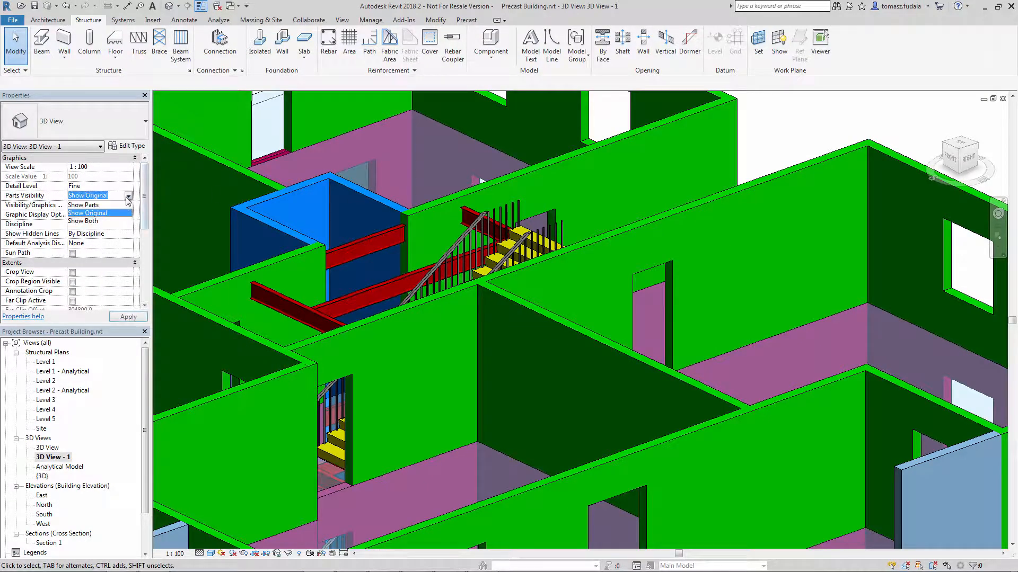
click(83, 205)
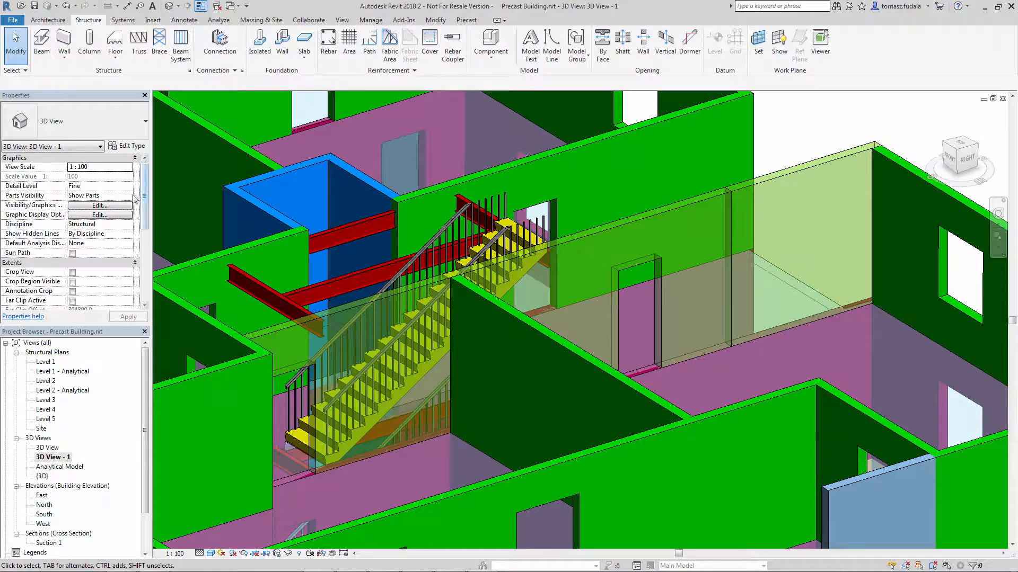
- Load the Second floor walls selection, swap the divided wall for its two parts
click(100, 195)
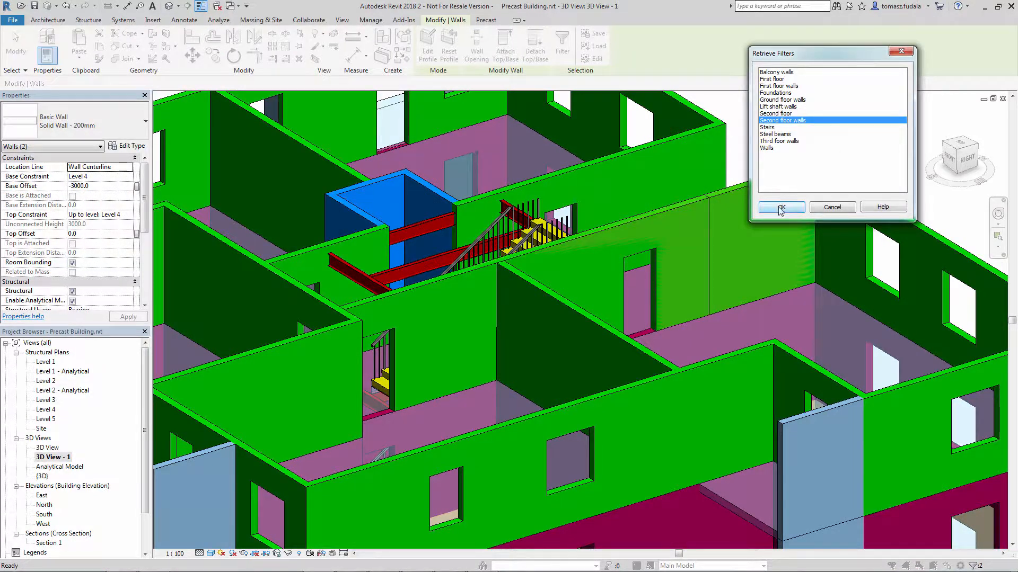
click(780, 206)
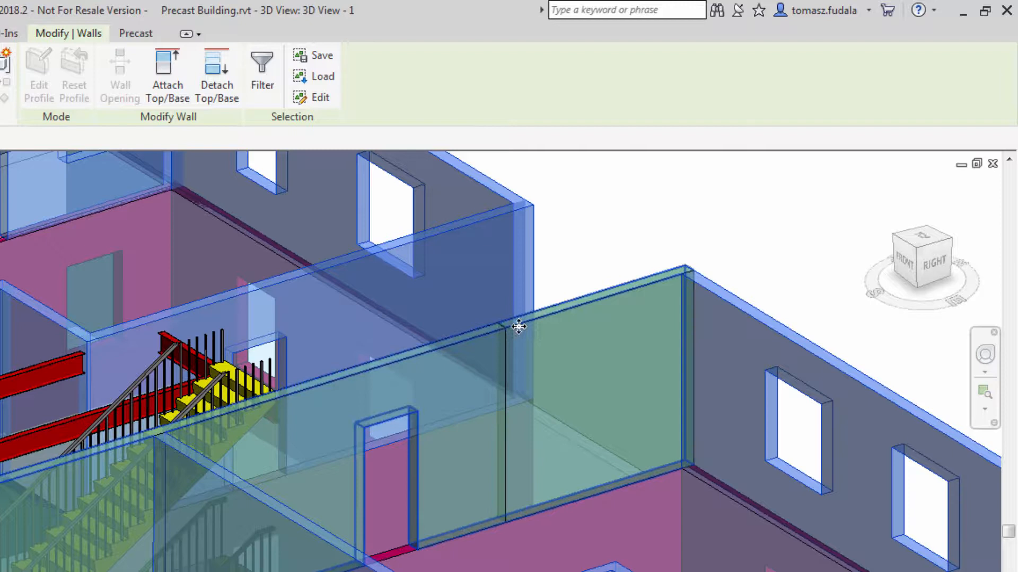
mouse_move(532, 331)
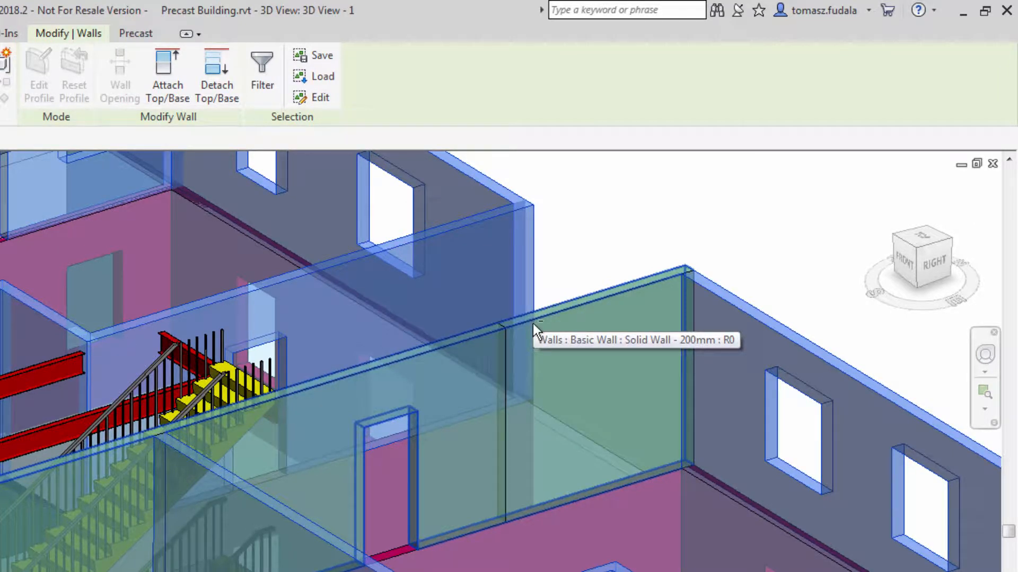
click(597, 337)
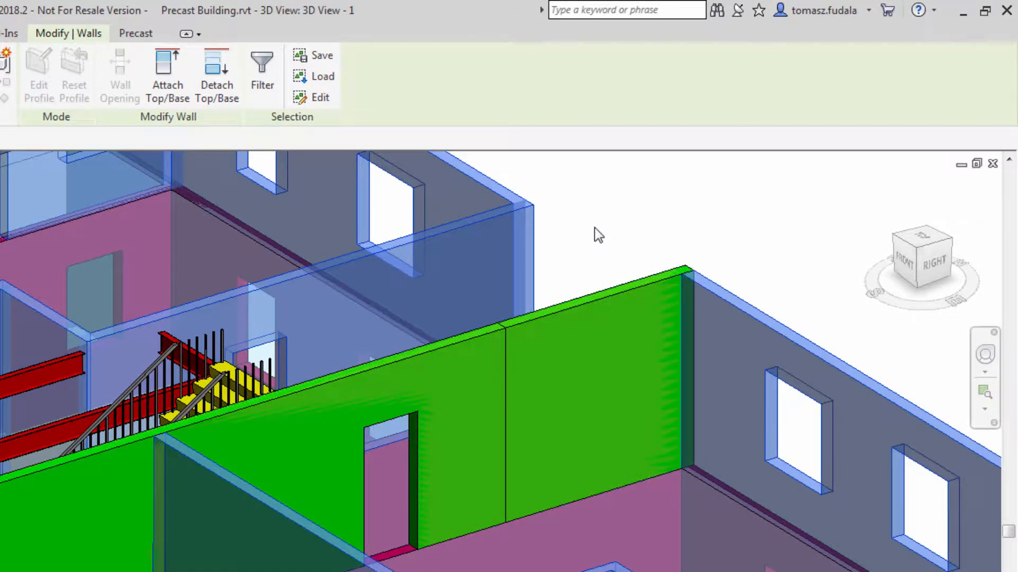
mouse_move(587, 302)
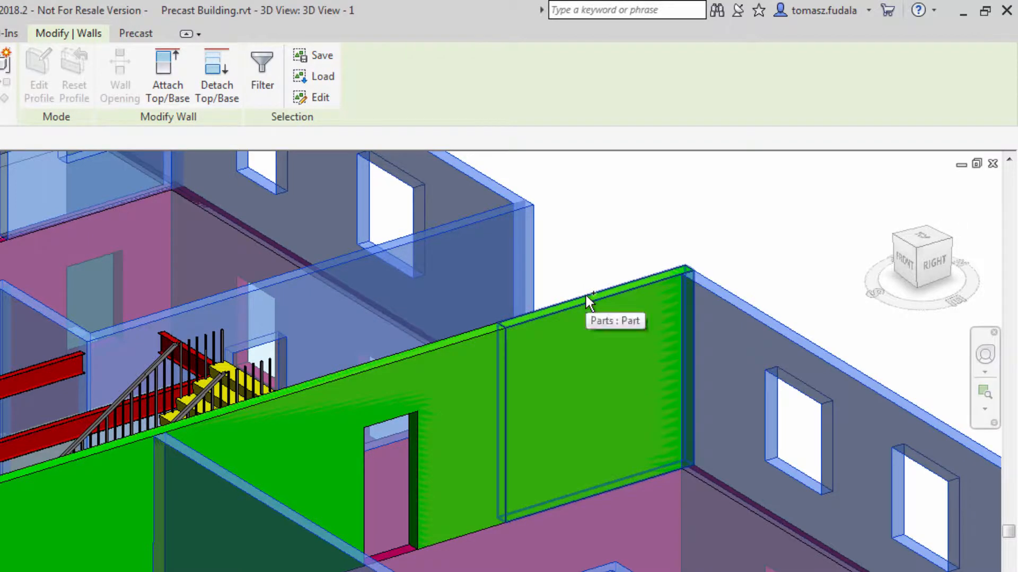
click(487, 348)
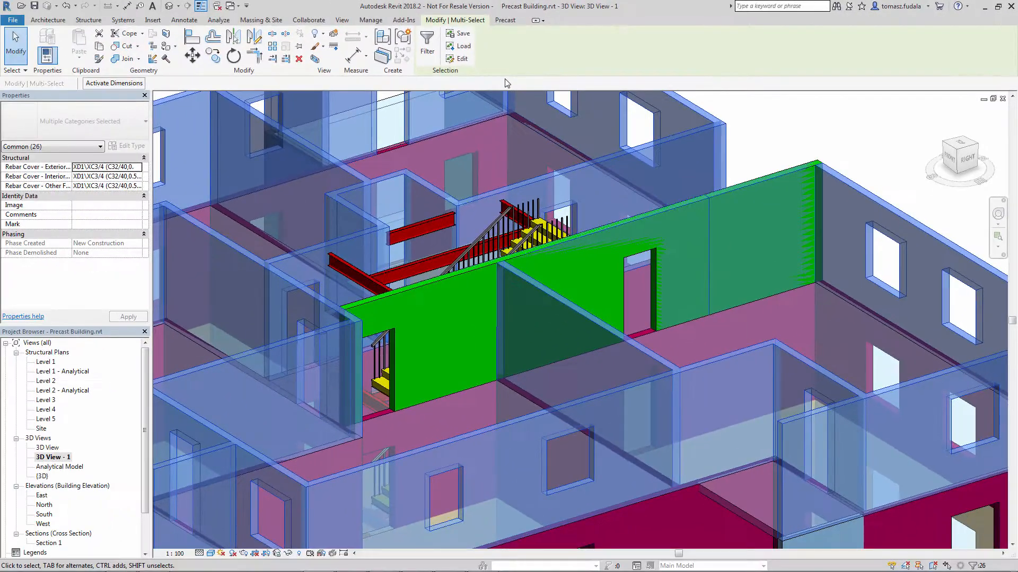
- Verify the Filter counts of Parts 2 and Walls 24 and keep the selection
click(426, 46)
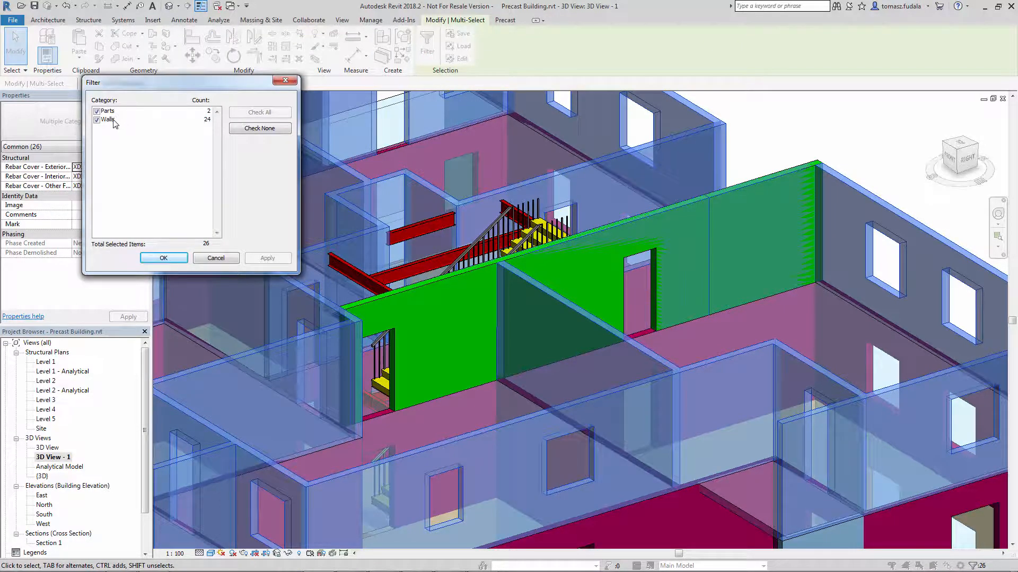
click(163, 257)
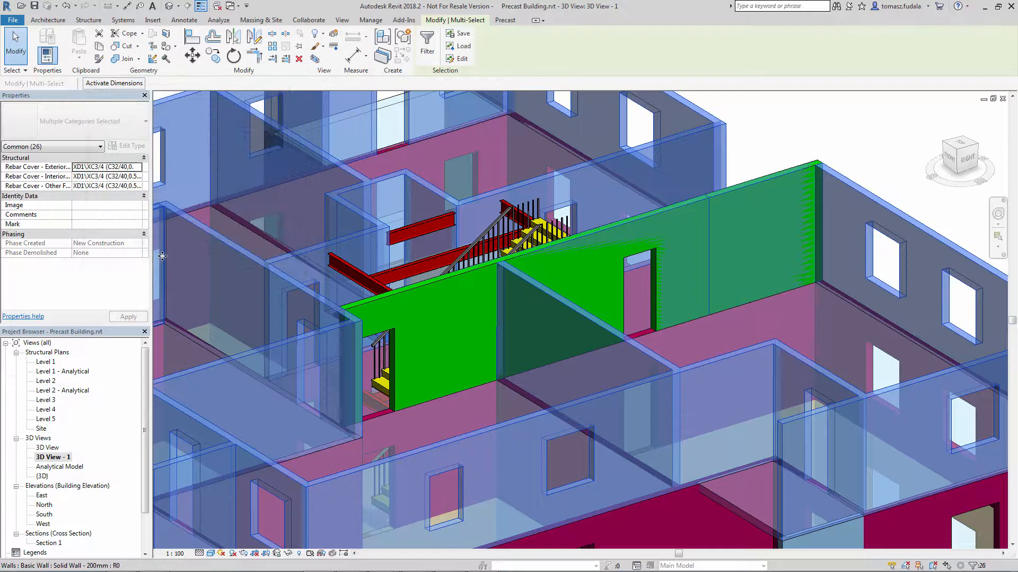
- Run the Precast Split on the selection and set the 3D view to Show Parts
click(506, 21)
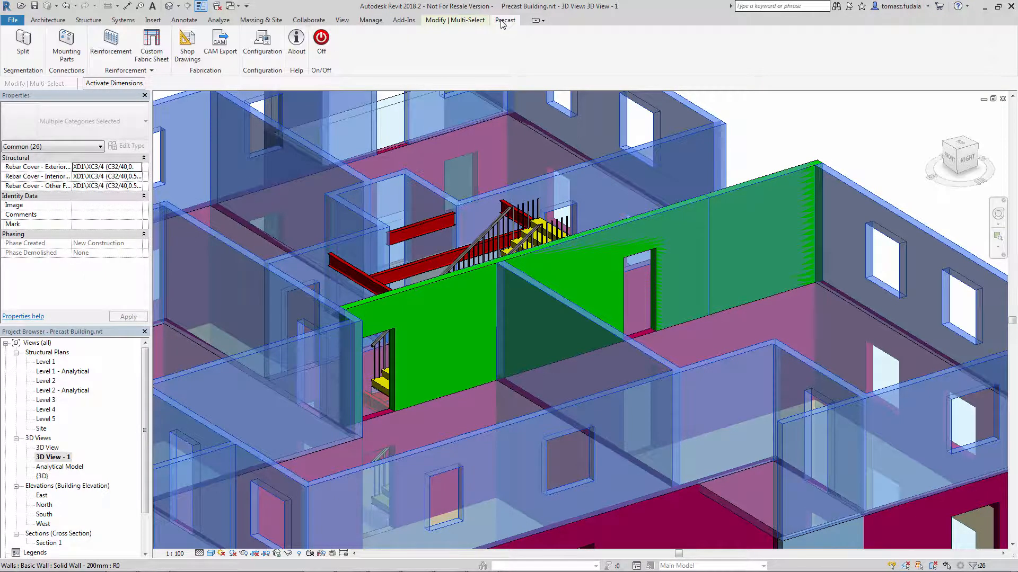
mouse_move(24, 41)
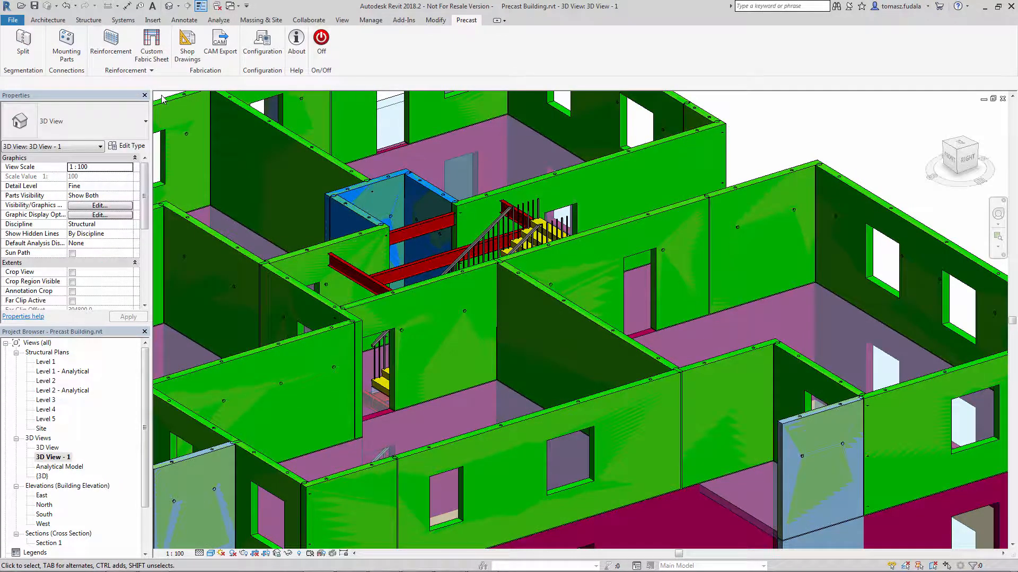
click(129, 195)
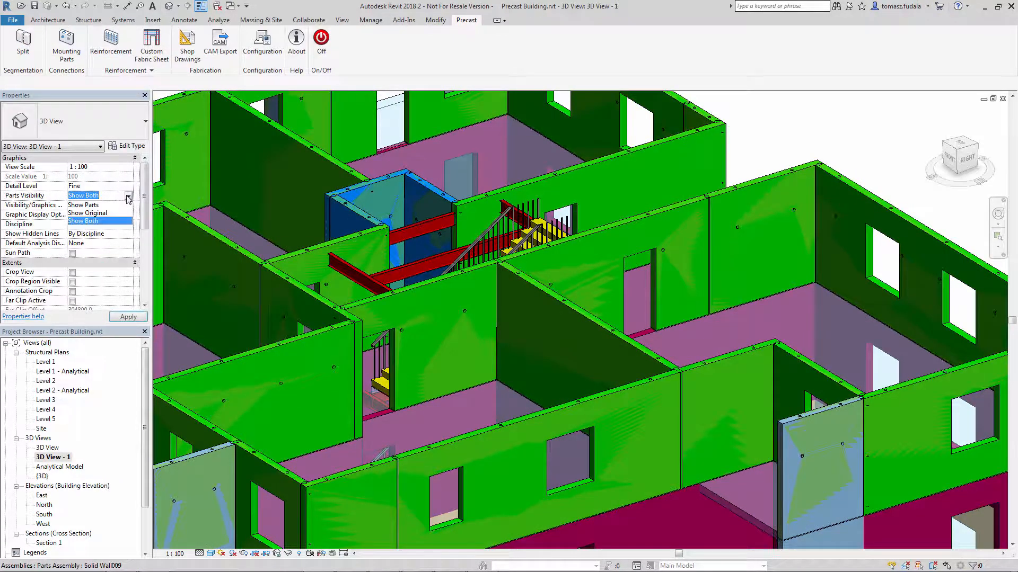
click(82, 205)
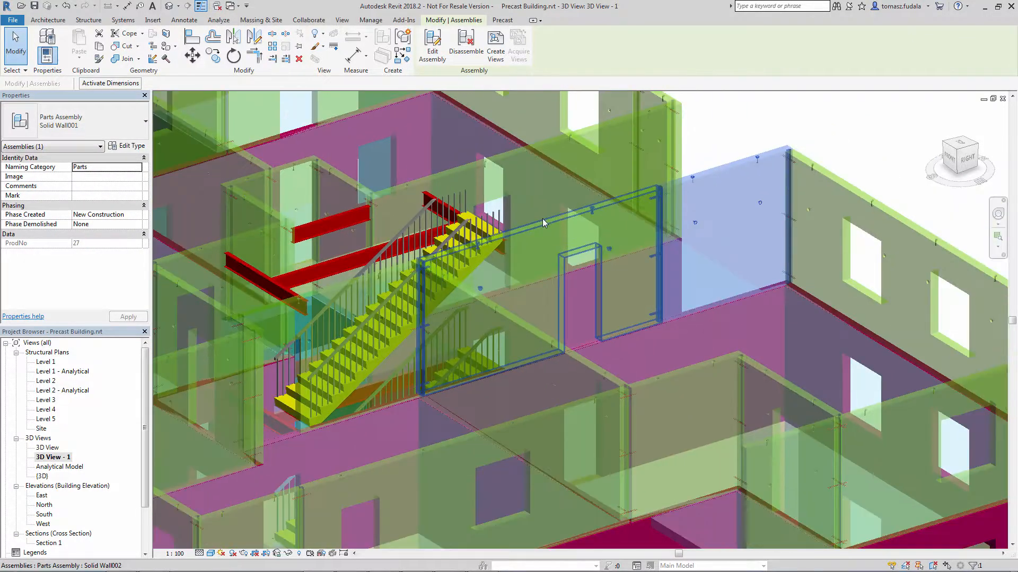
- Zoom to the Solid Wall009 window panel and edit its division sketch lines
drag(542, 224, 476, 297)
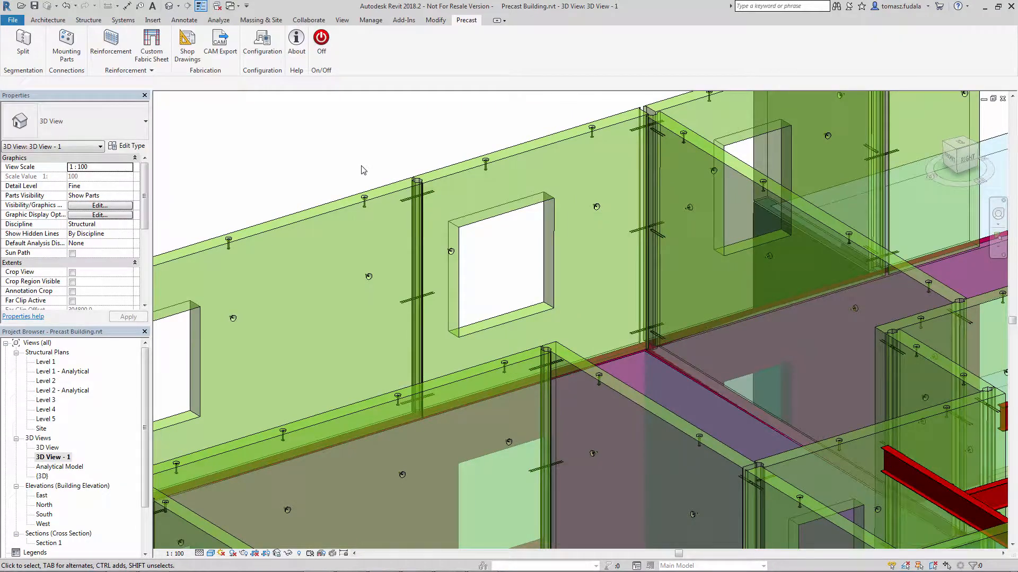
drag(364, 169, 396, 158)
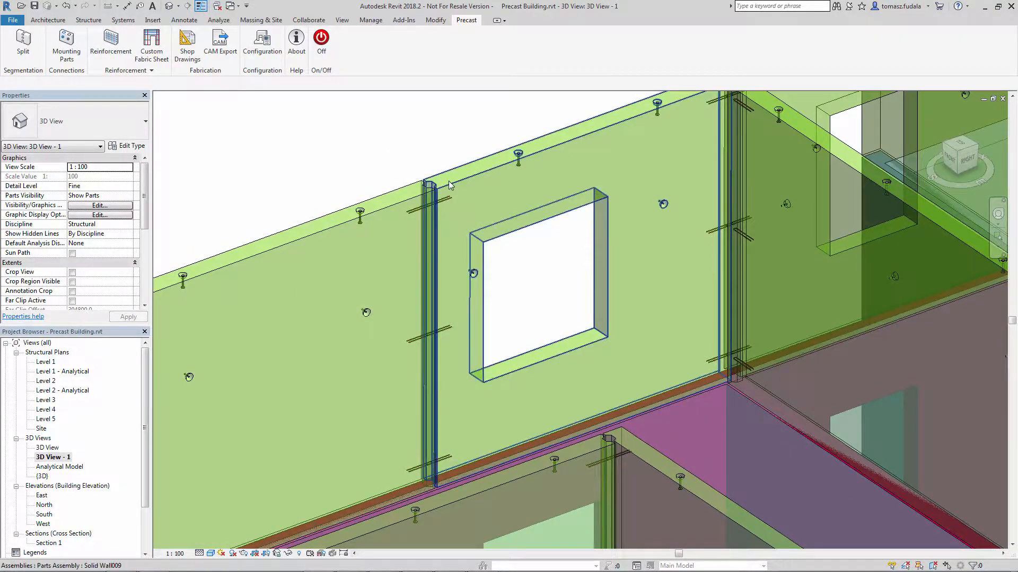
mouse_move(455, 189)
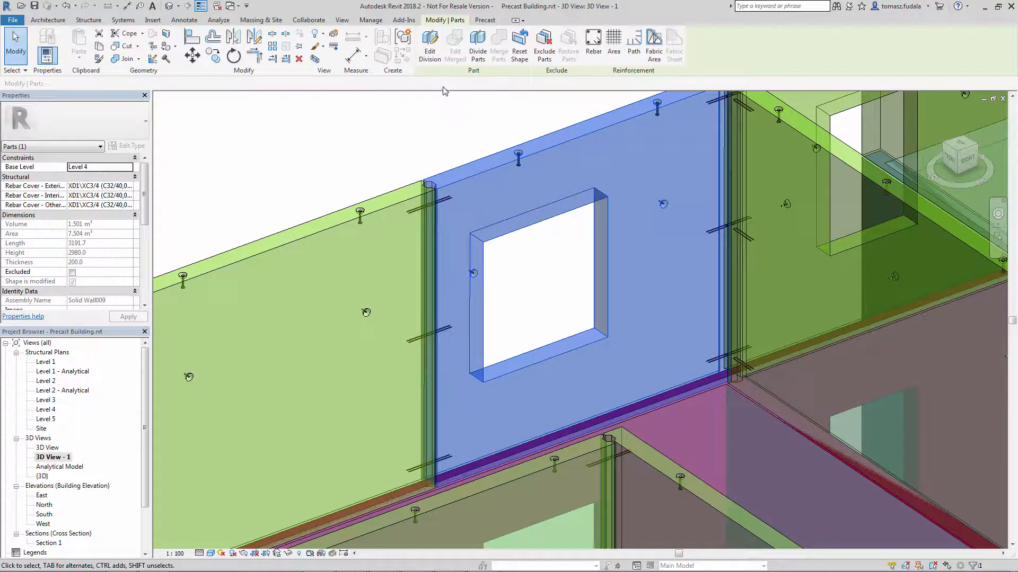
click(428, 46)
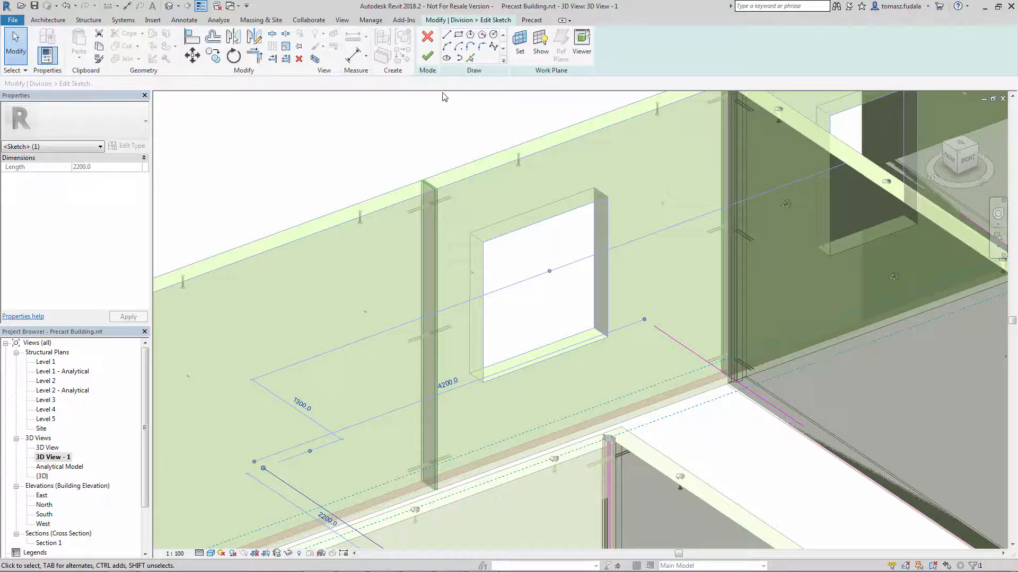
click(427, 42)
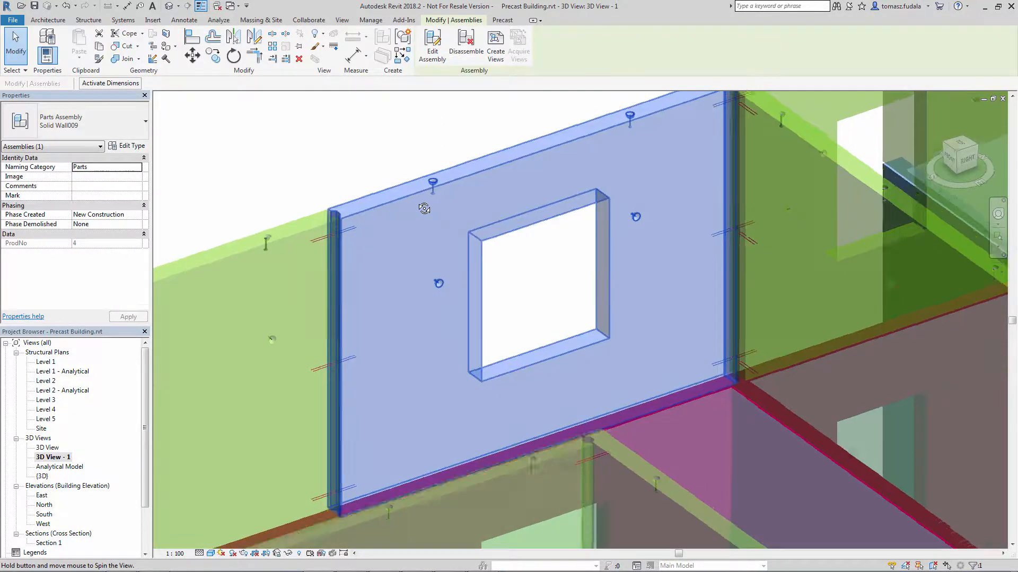
- Move a Solid Wall - Bushing on the panel, then select the Solid Wall - Connection at the joint
drag(424, 208, 324, 285)
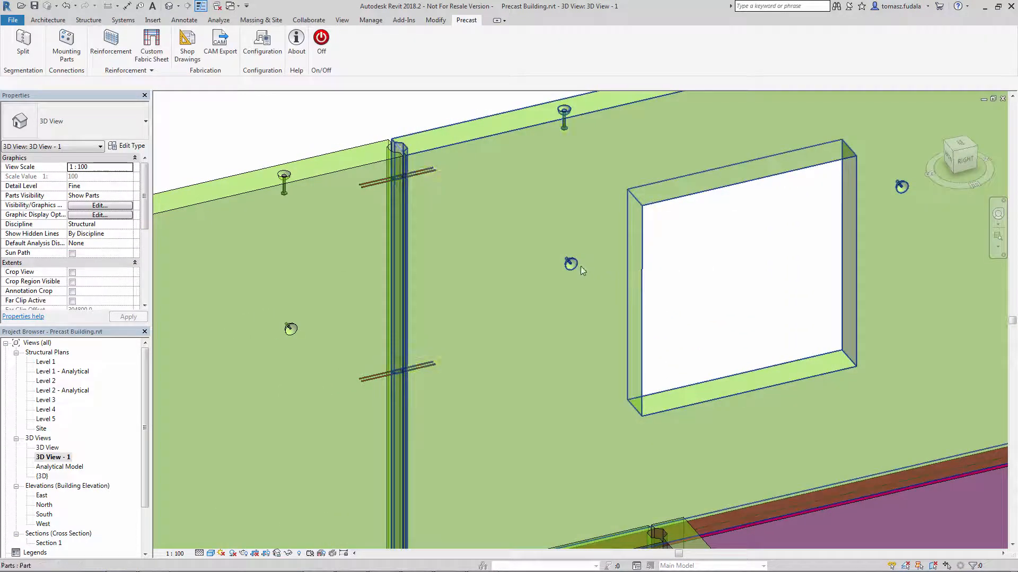
click(570, 265)
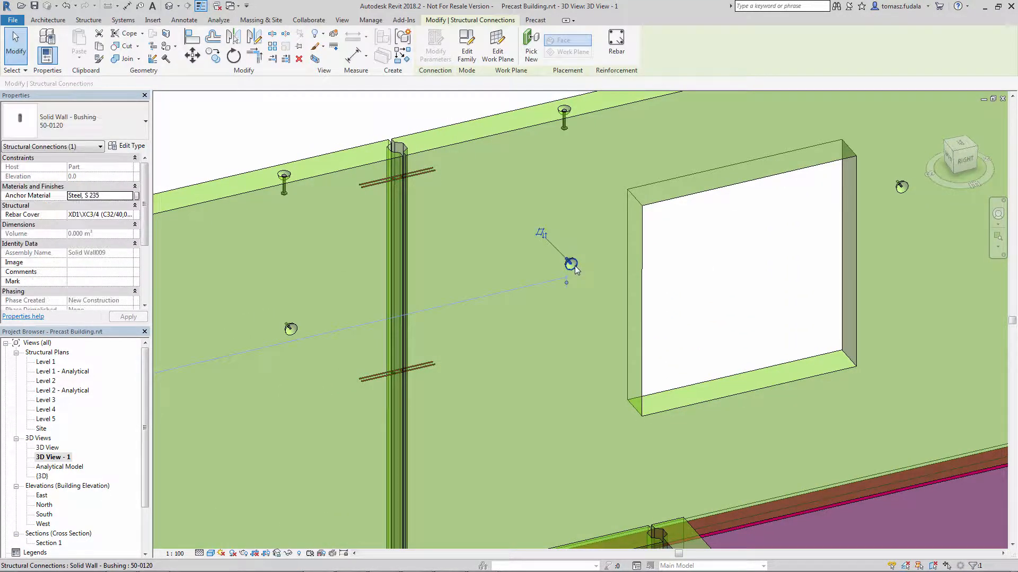
drag(571, 266, 478, 348)
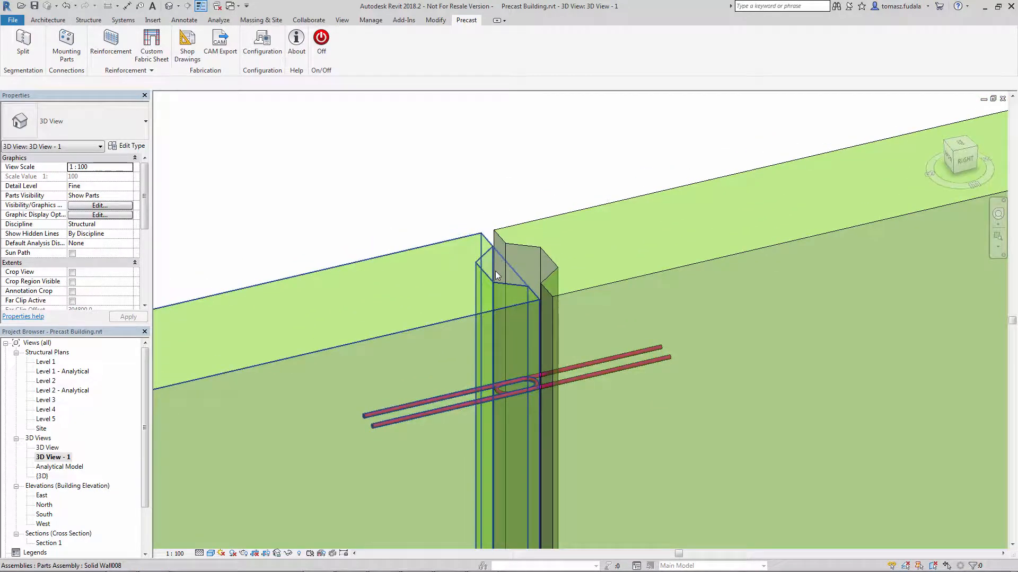
click(519, 266)
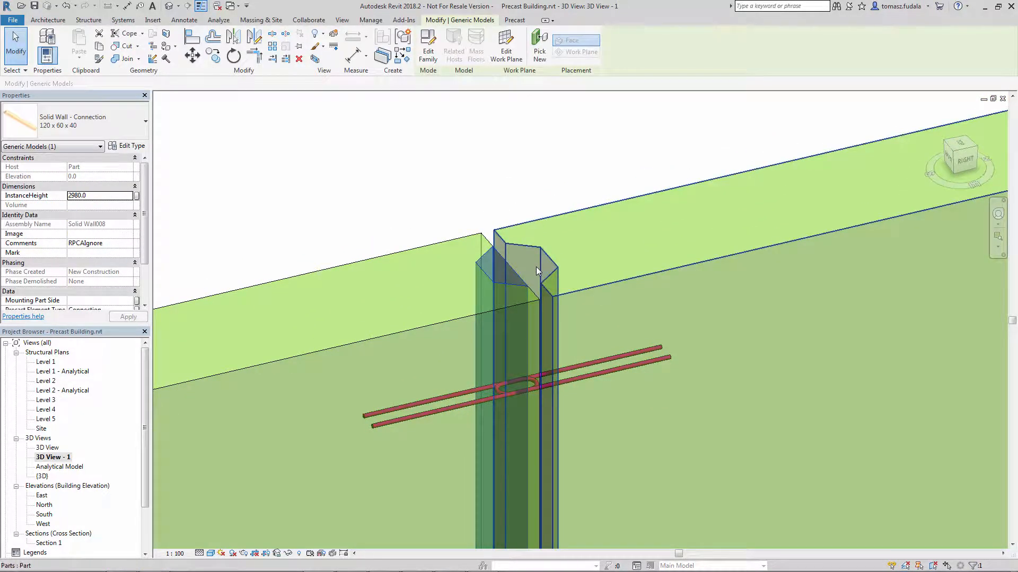